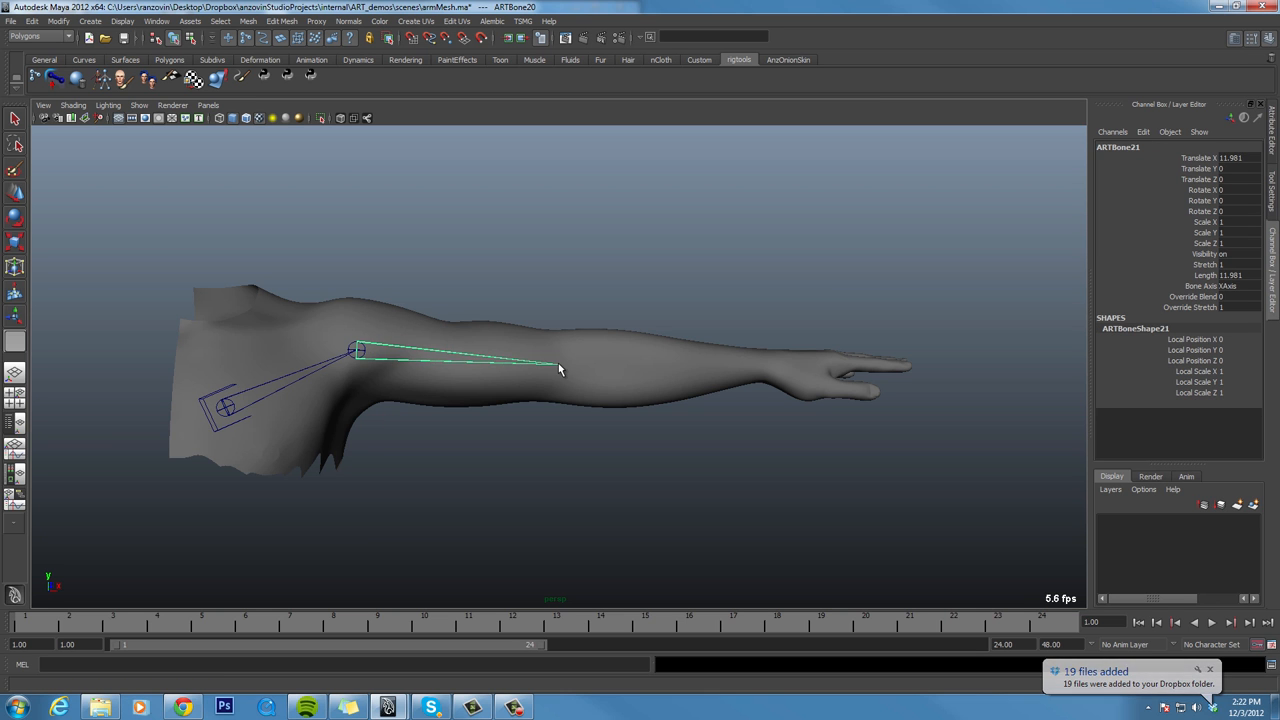
- Select the shoulder joint and rotate it to about -88 degrees on Z
click(560, 363)
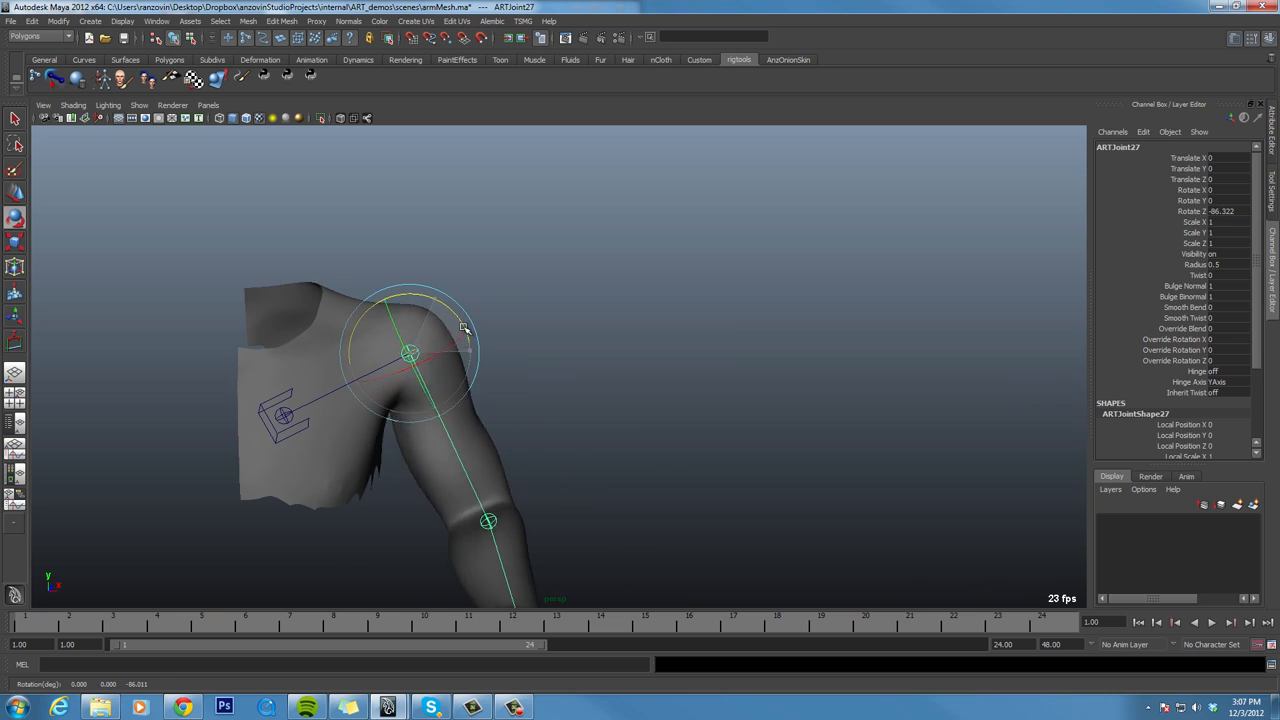
drag(463, 328, 438, 371)
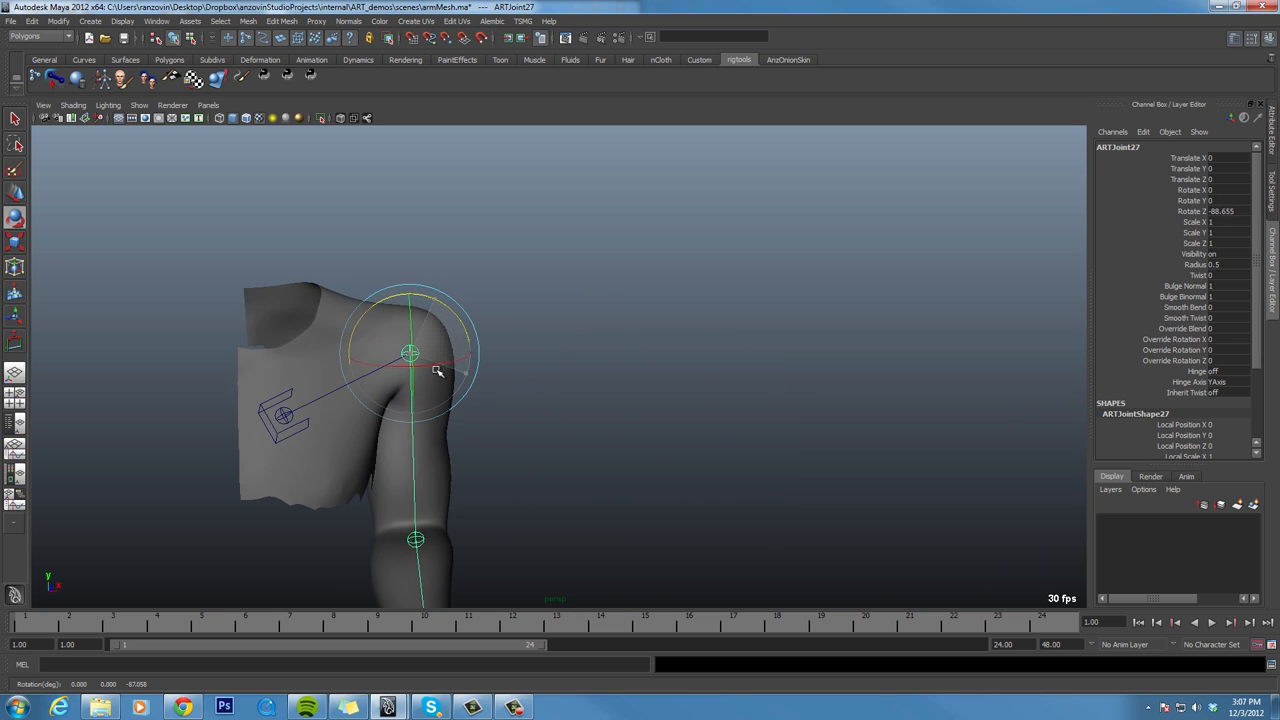